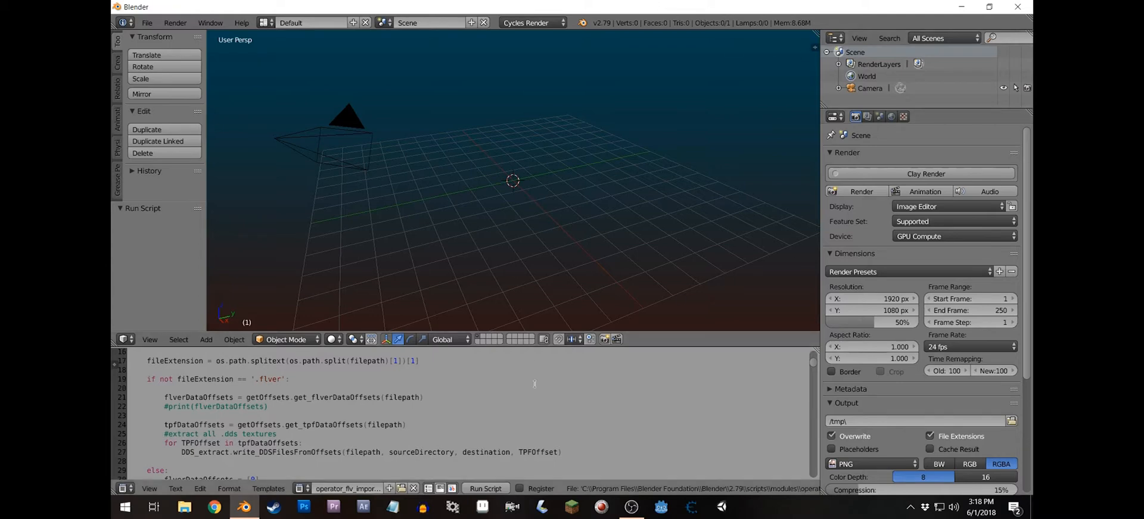
pyautogui.moveTo(485, 489)
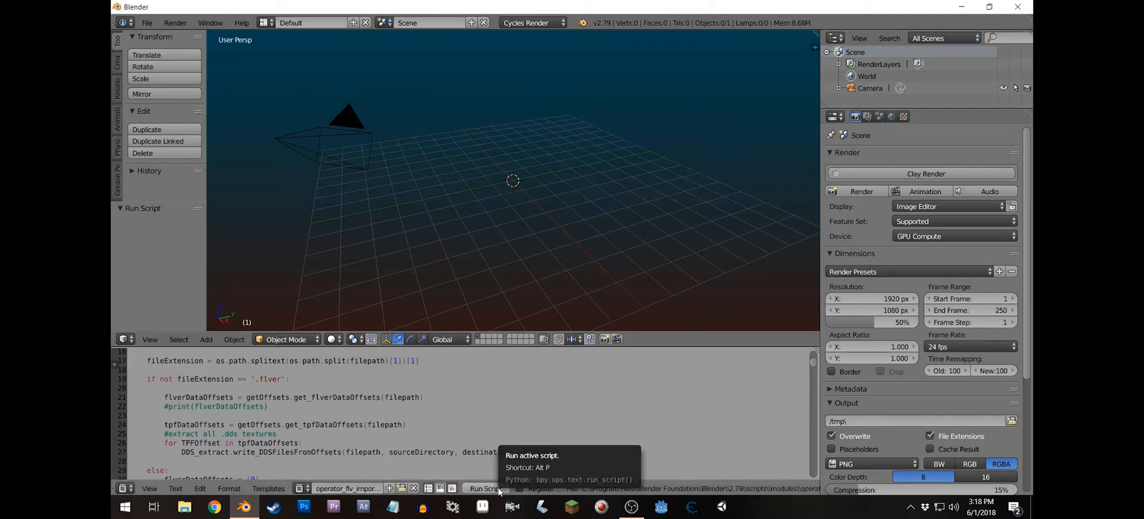
# Run the import script and browse from the map folder up to D:\DATA, visiting the obj folder and o0020.objbnd
pyautogui.click(485, 488)
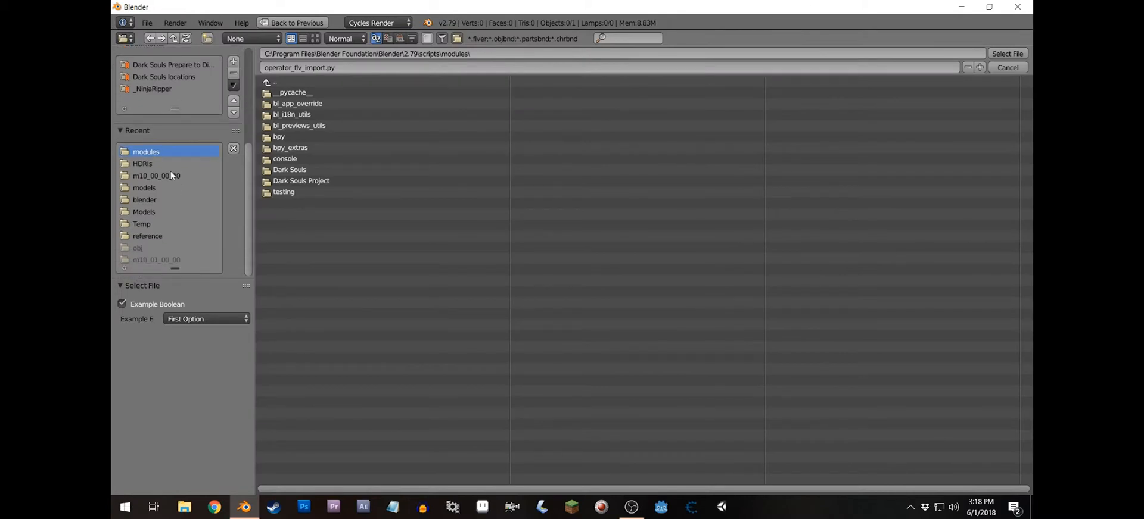
pyautogui.moveTo(162, 168)
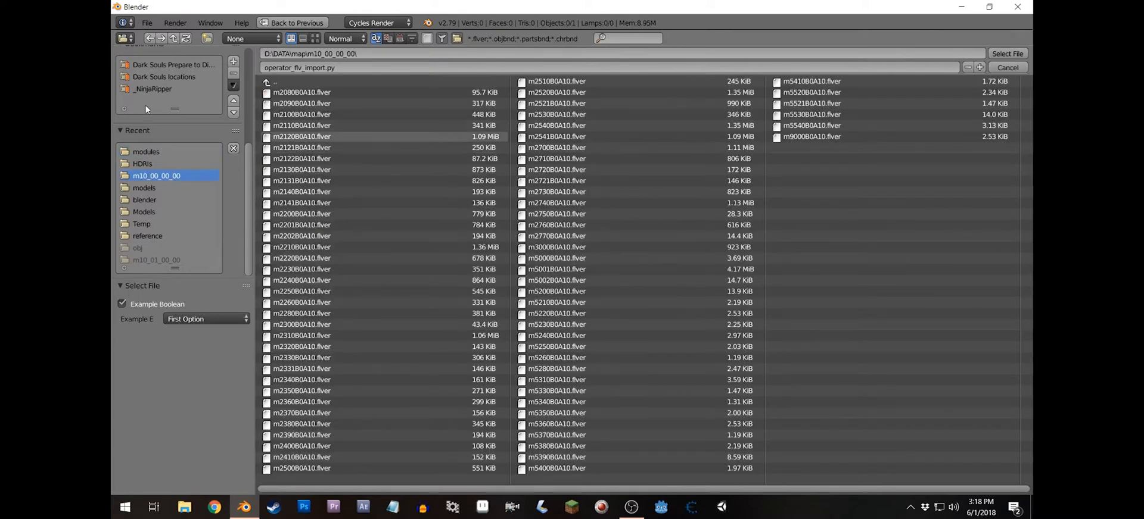
pyautogui.click(267, 83)
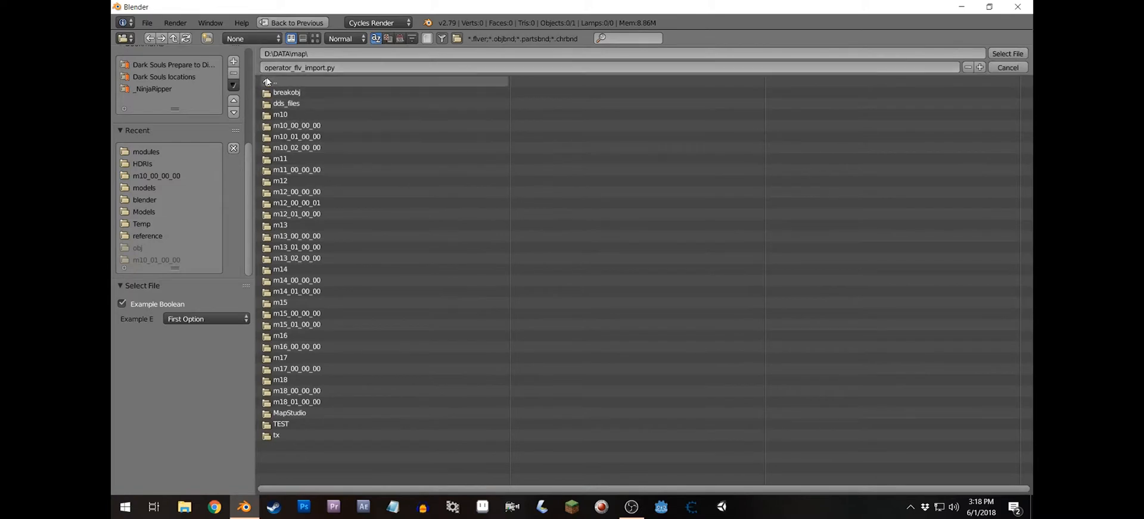
pyautogui.click(274, 82)
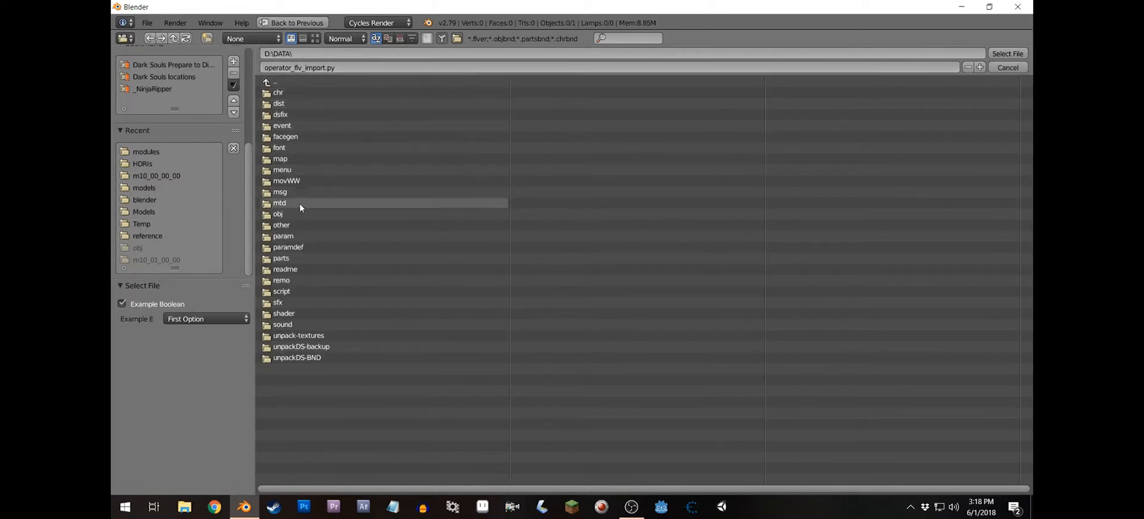
pyautogui.moveTo(295, 214)
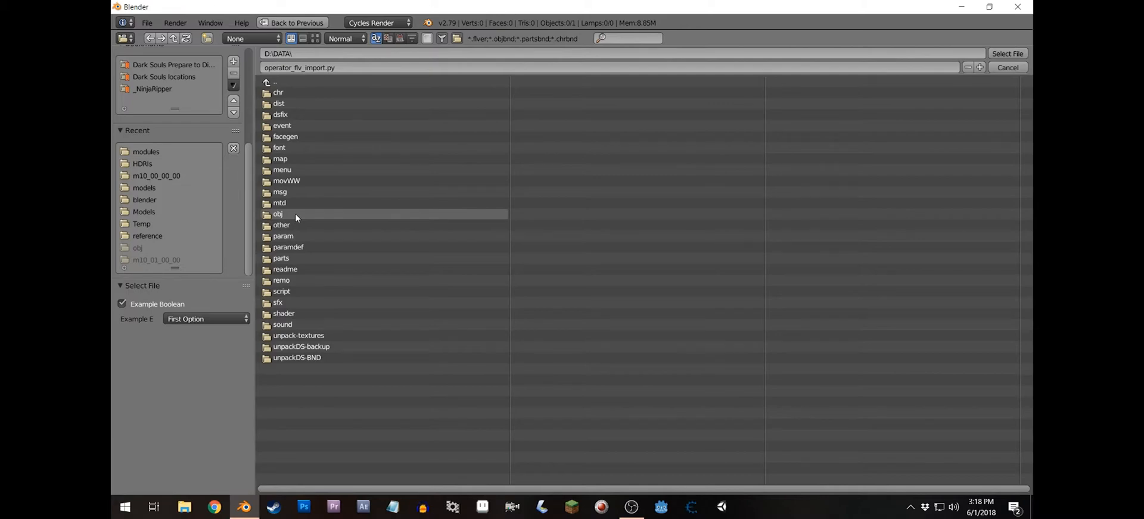
pyautogui.doubleClick(276, 214)
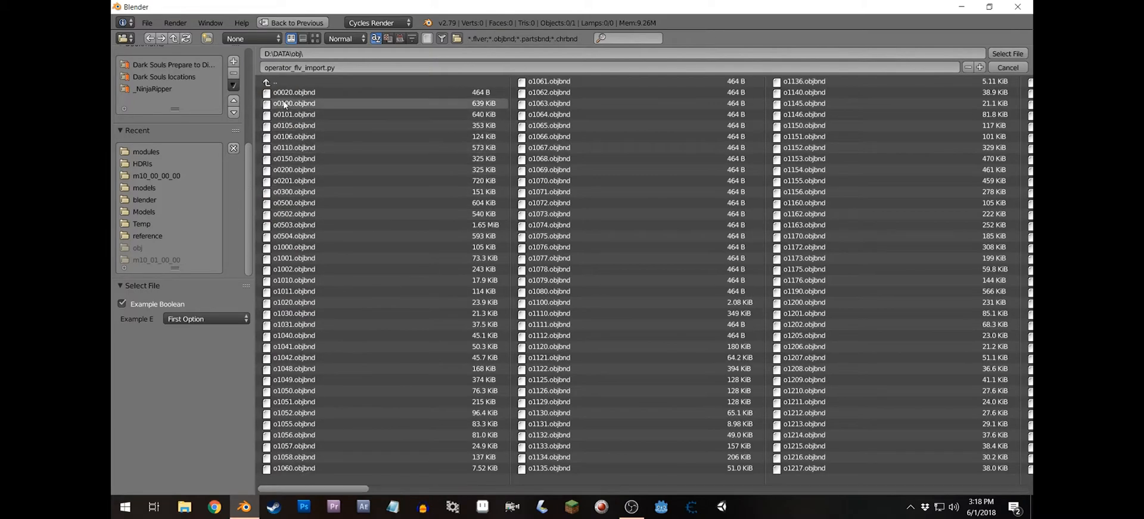
pyautogui.click(293, 93)
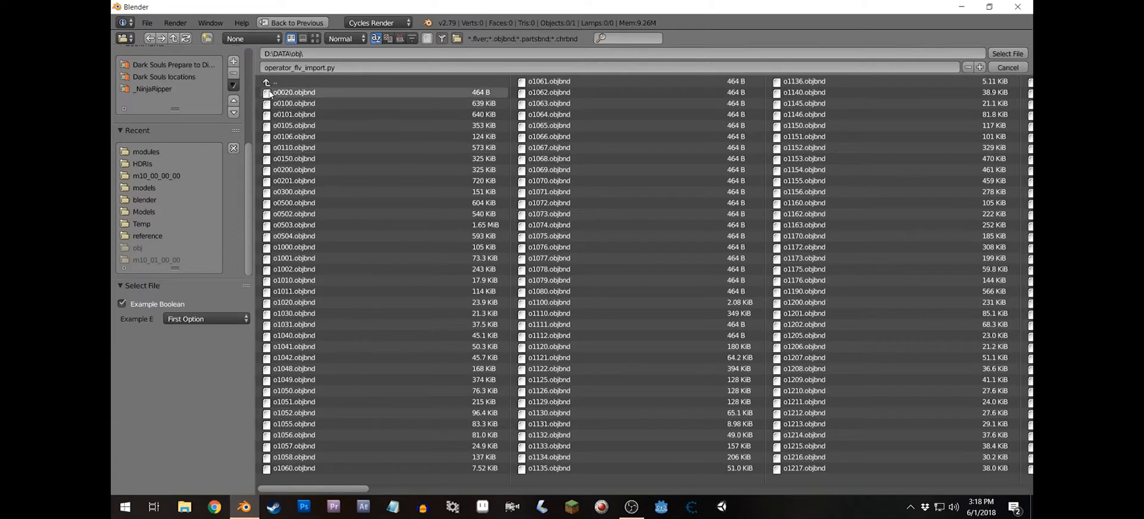
pyautogui.click(268, 83)
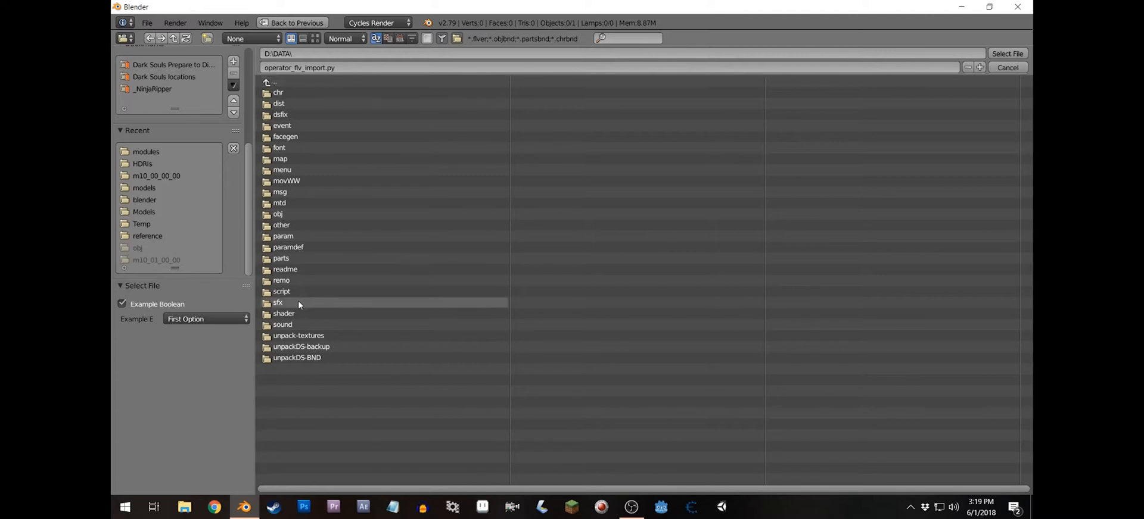
pyautogui.moveTo(284, 236)
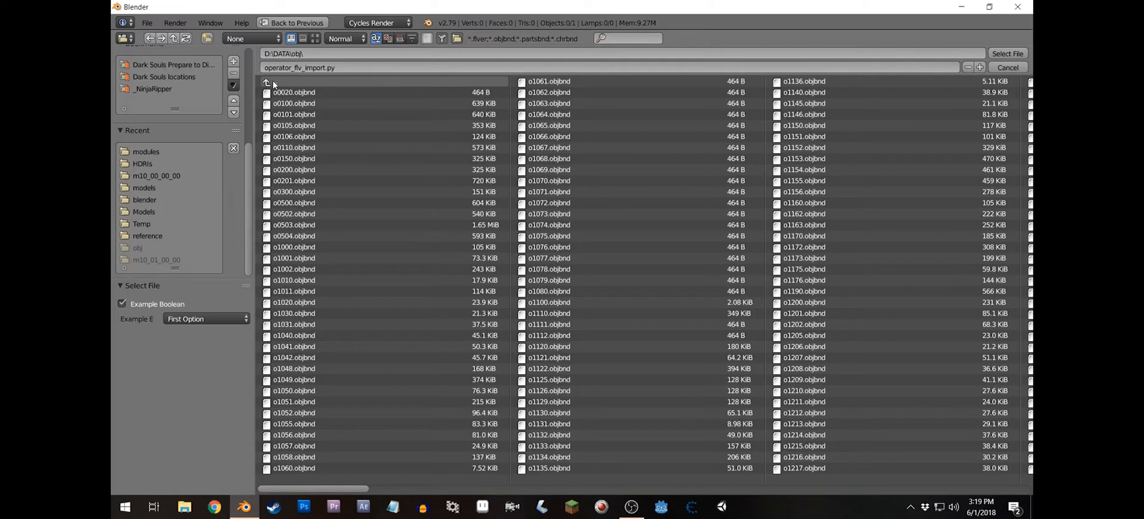
# Return to D:\DATA, enter the parts folder and import a model file from it
pyautogui.click(267, 82)
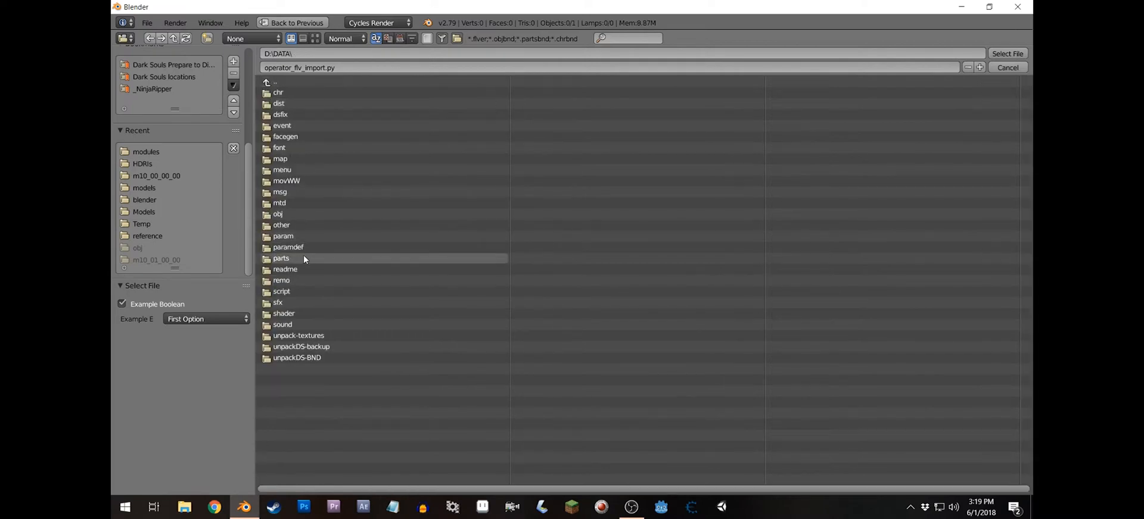
pyautogui.doubleClick(281, 258)
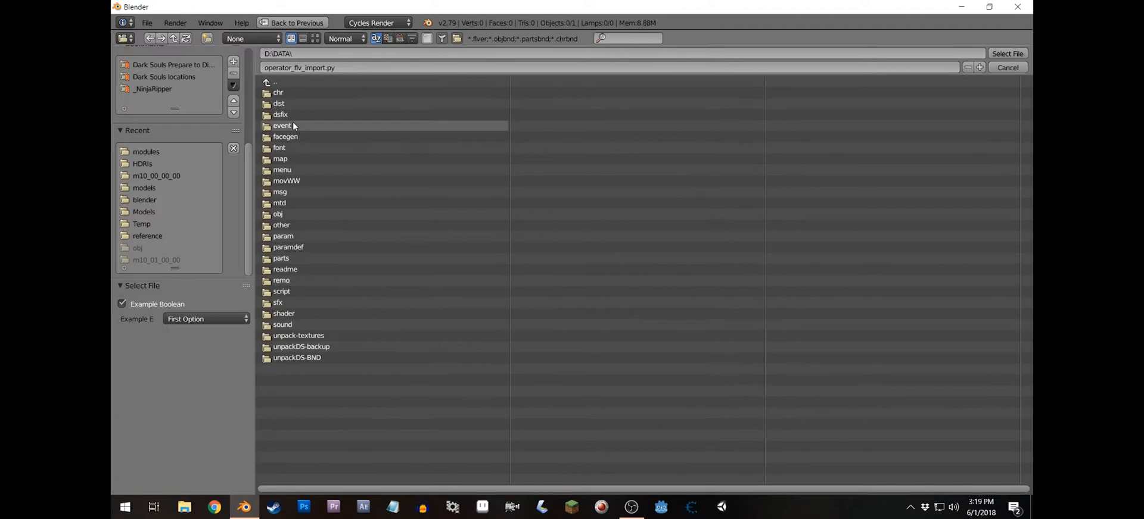
pyautogui.doubleClick(278, 93)
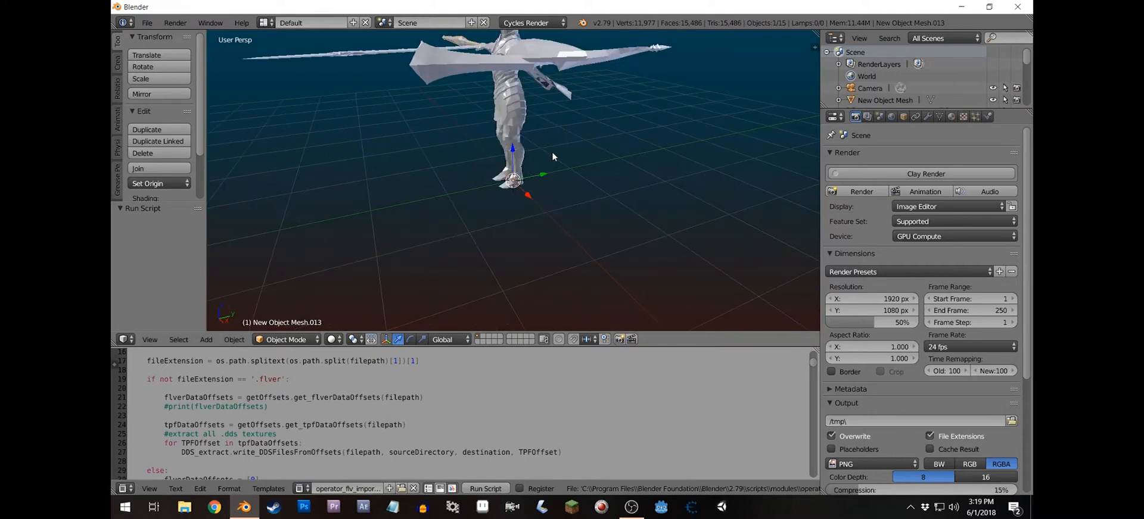
# Face the armored spear-wielding character head-on and display it with Texture viewport shading
pyautogui.moveTo(553, 157); pyautogui.dragTo(513, 221)
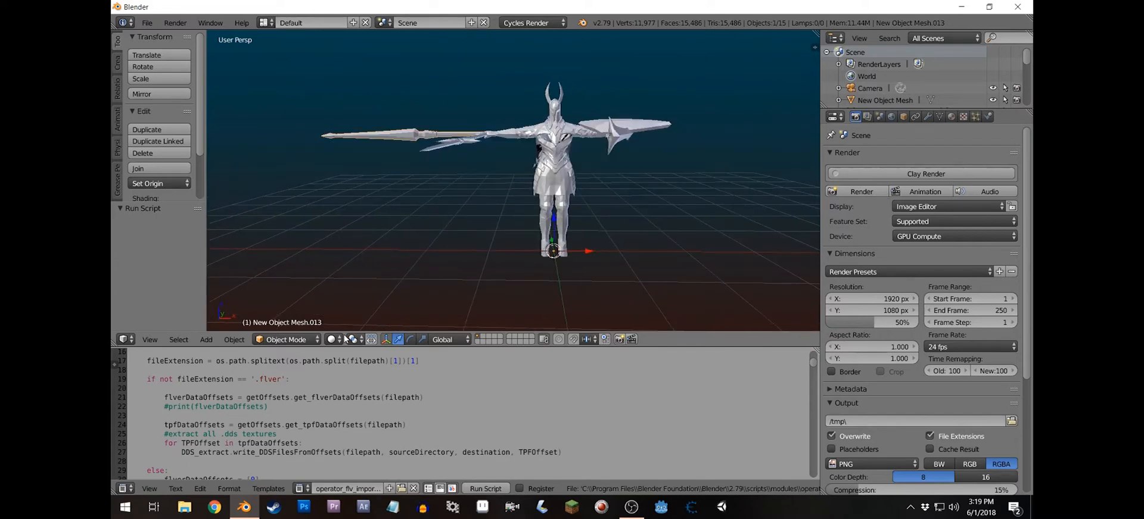
pyautogui.click(331, 340)
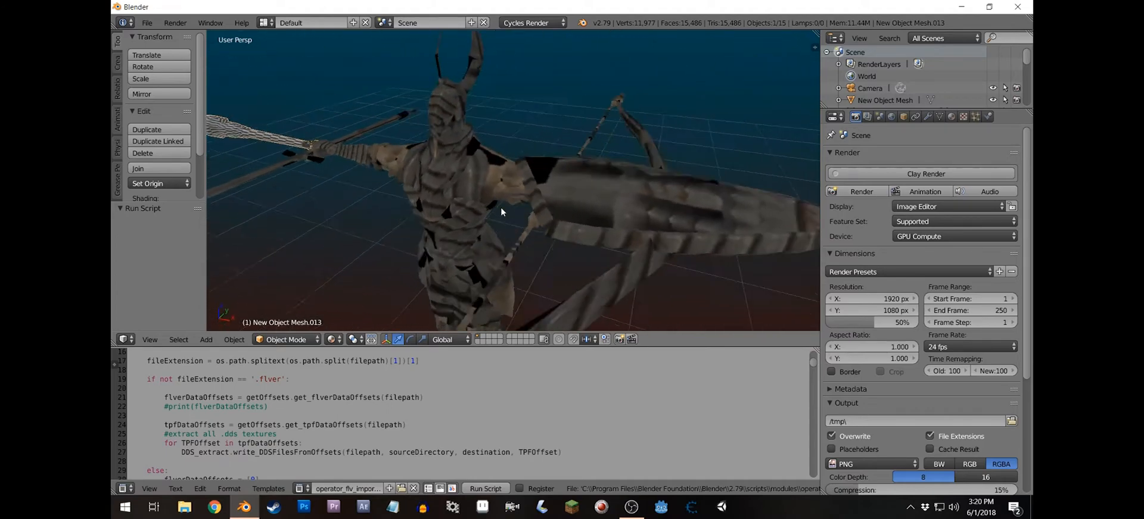
pyautogui.moveTo(502, 212); pyautogui.dragTo(552, 210)
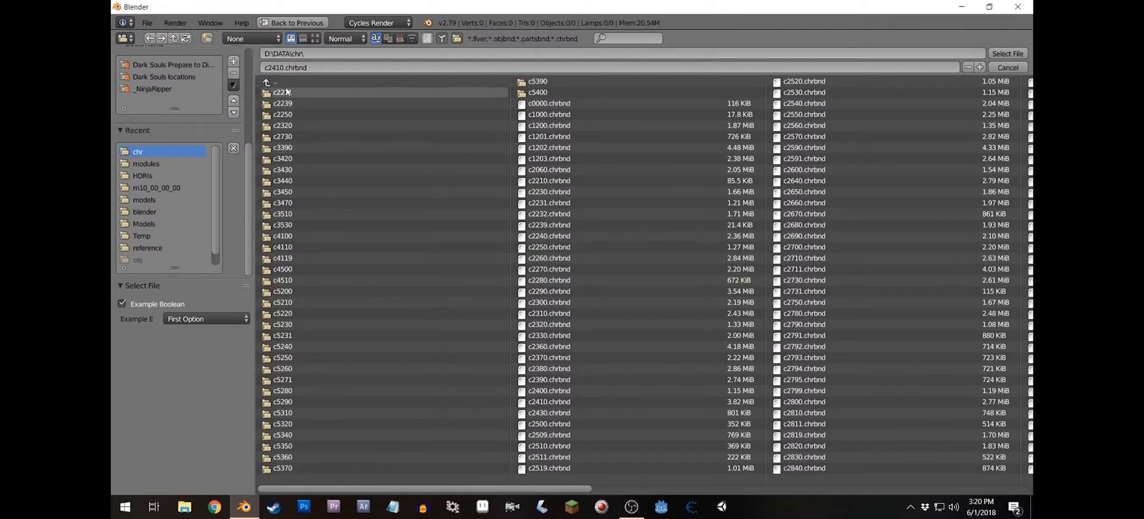
# Import from D:\DATA\obj and inspect the wooden board from below and around
pyautogui.click(273, 83)
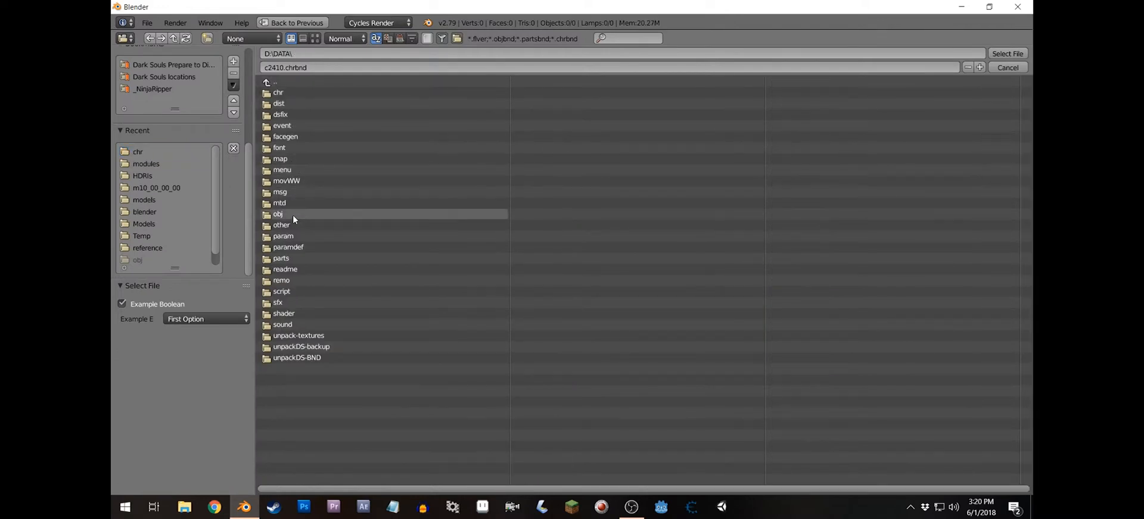
pyautogui.doubleClick(279, 214)
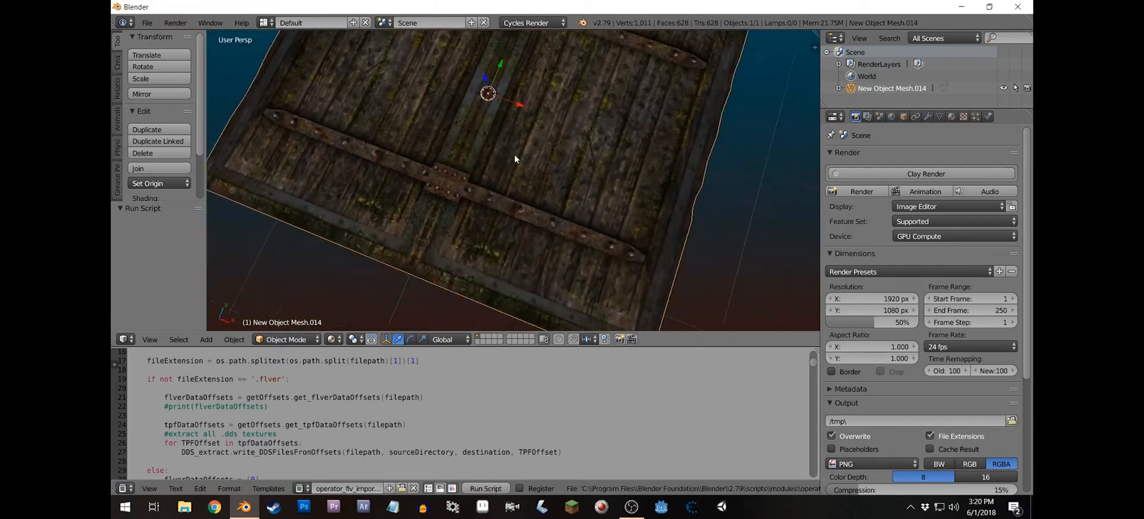
pyautogui.moveTo(515, 158); pyautogui.dragTo(580, 57)
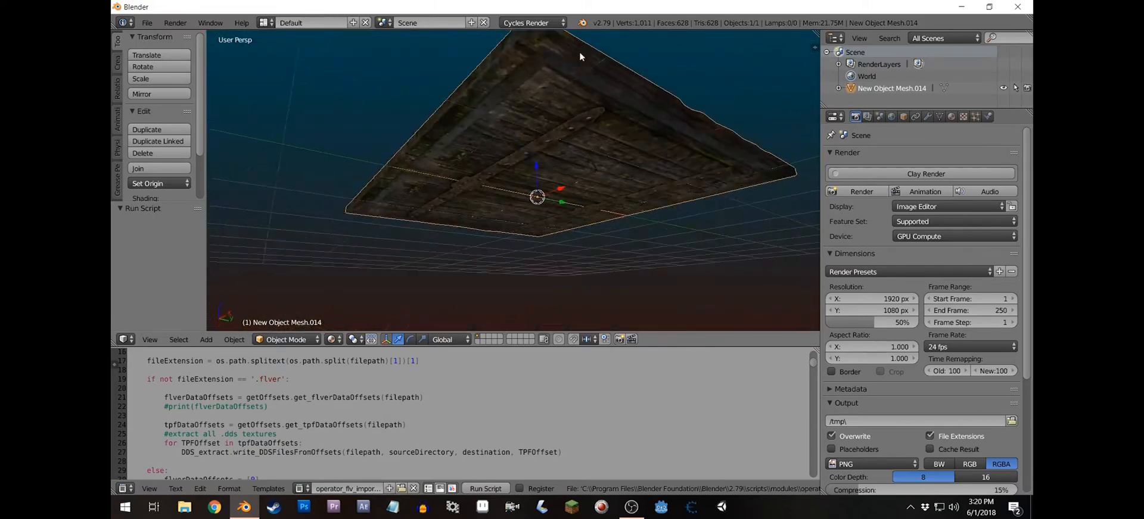
pyautogui.moveTo(580, 56); pyautogui.dragTo(610, 110)
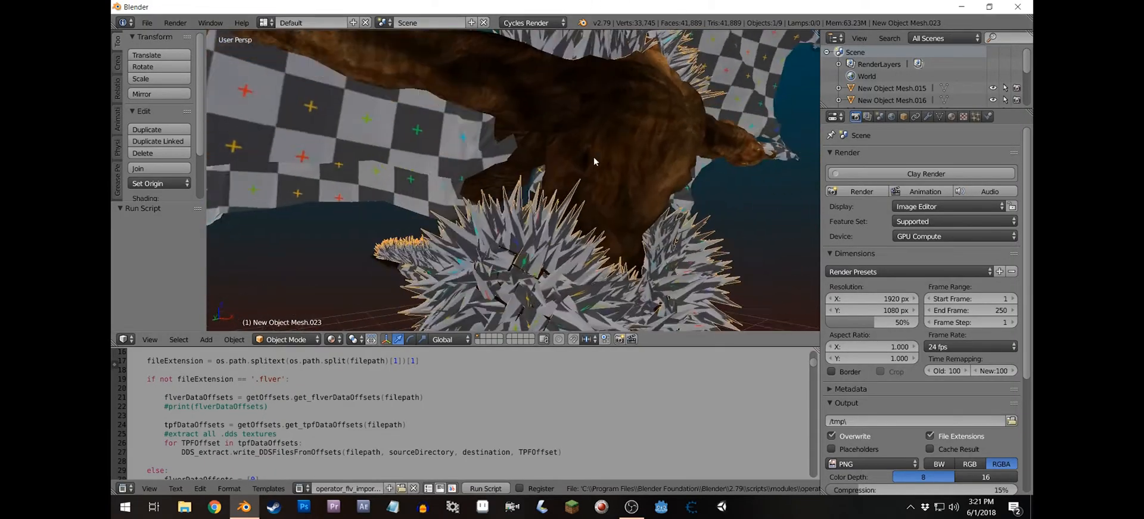
# Inspect the spiky winged creature from all sides, then delete it from the scene
pyautogui.moveTo(594, 161); pyautogui.dragTo(481, 195)
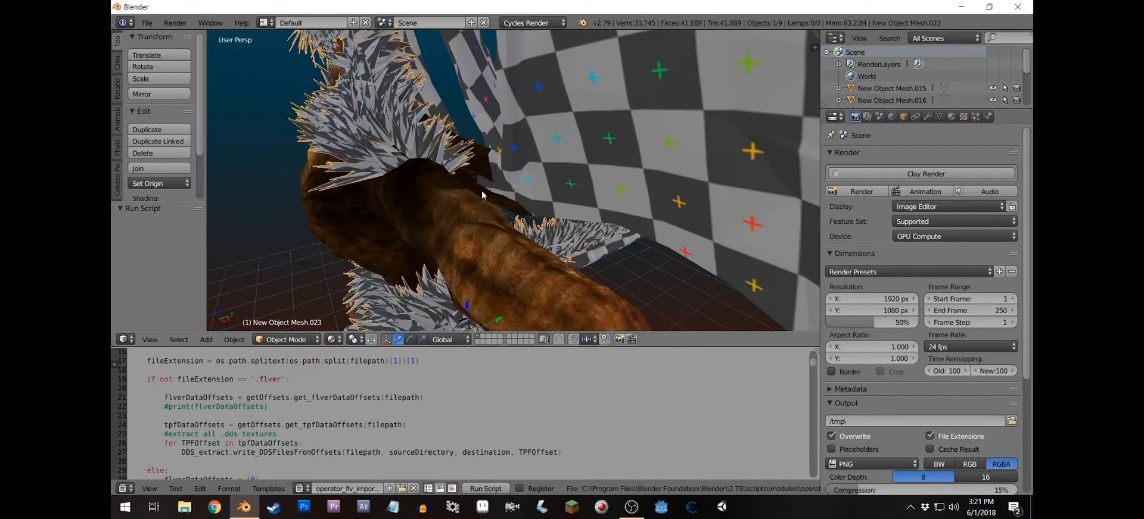
pyautogui.moveTo(481, 195); pyautogui.dragTo(501, 162)
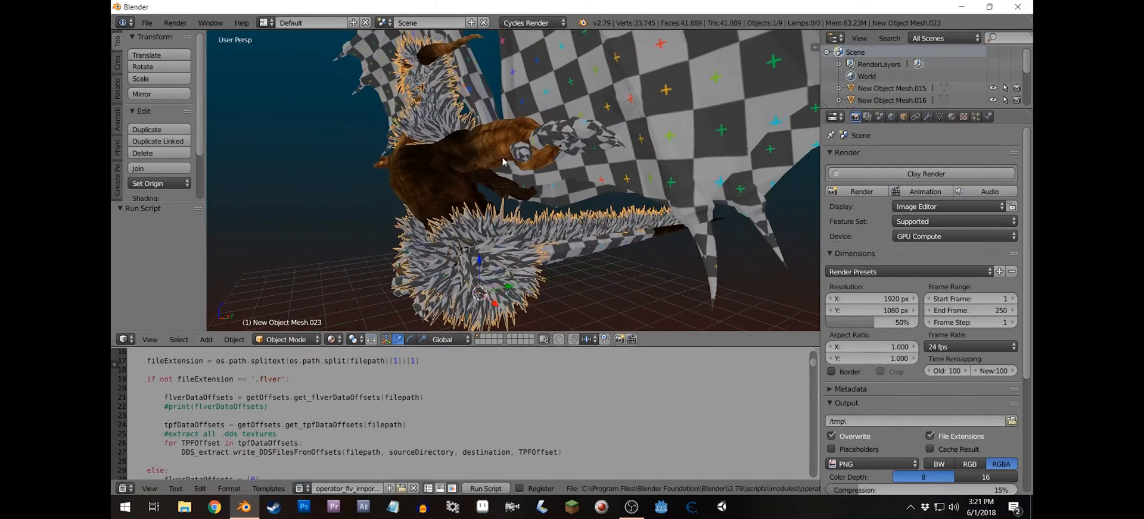
pyautogui.moveTo(501, 162); pyautogui.dragTo(620, 166)
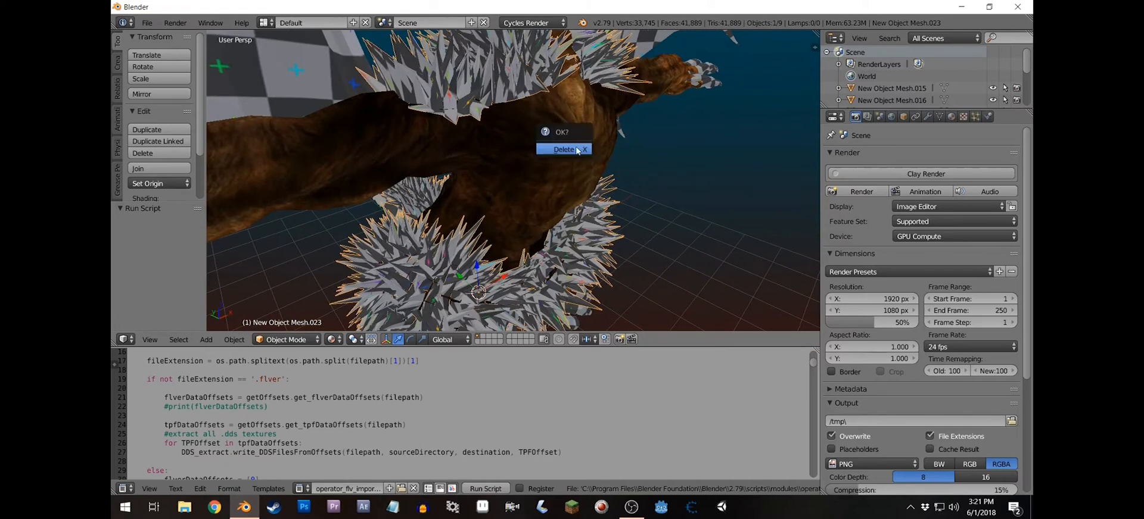
pyautogui.click(563, 149)
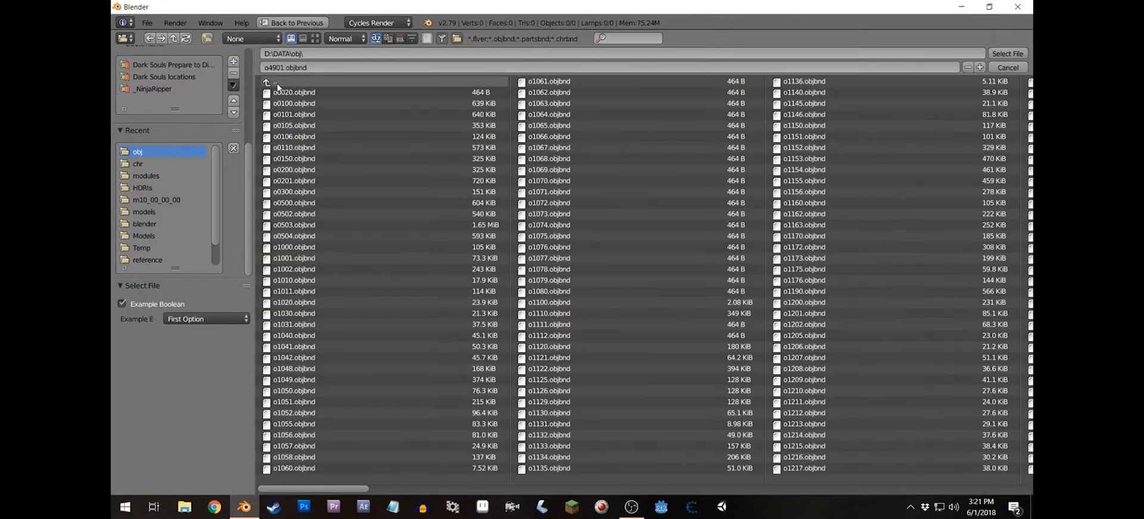
# Import an armor piece from D:\DATA\parts and set the World colour to the misty_pines_4k.hdr environment texture
pyautogui.click(275, 82)
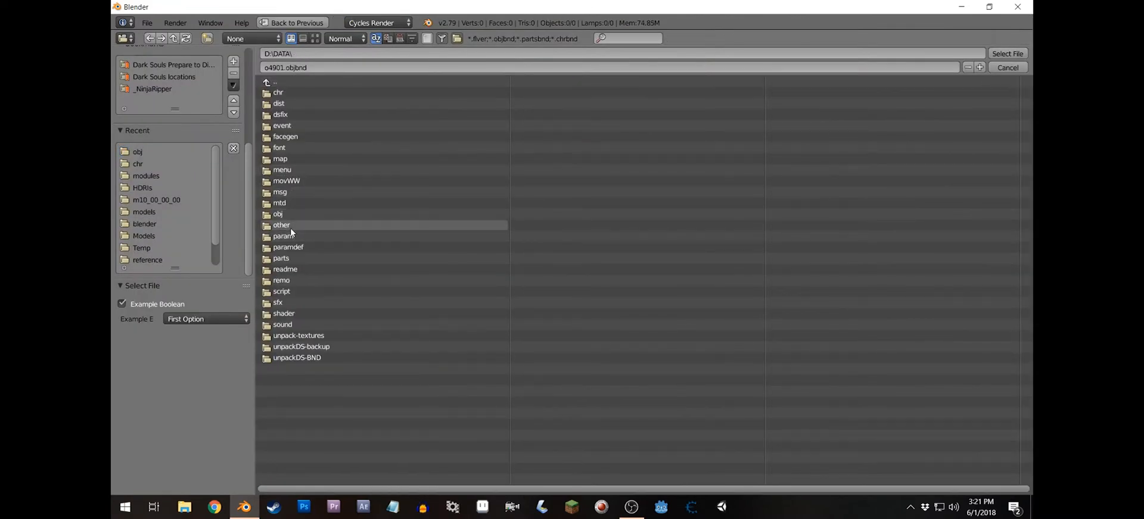
pyautogui.doubleClick(281, 259)
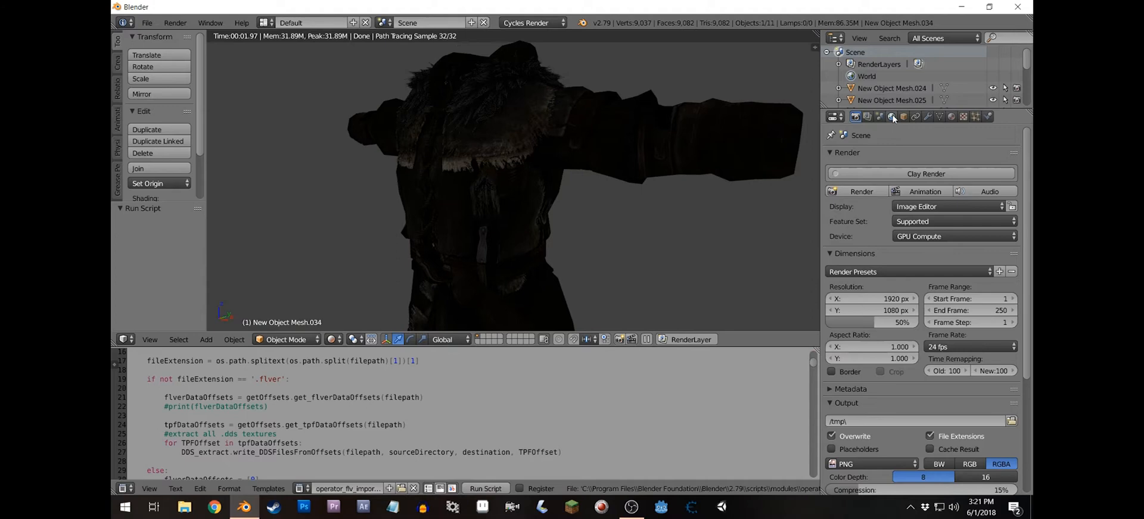
pyautogui.click(891, 116)
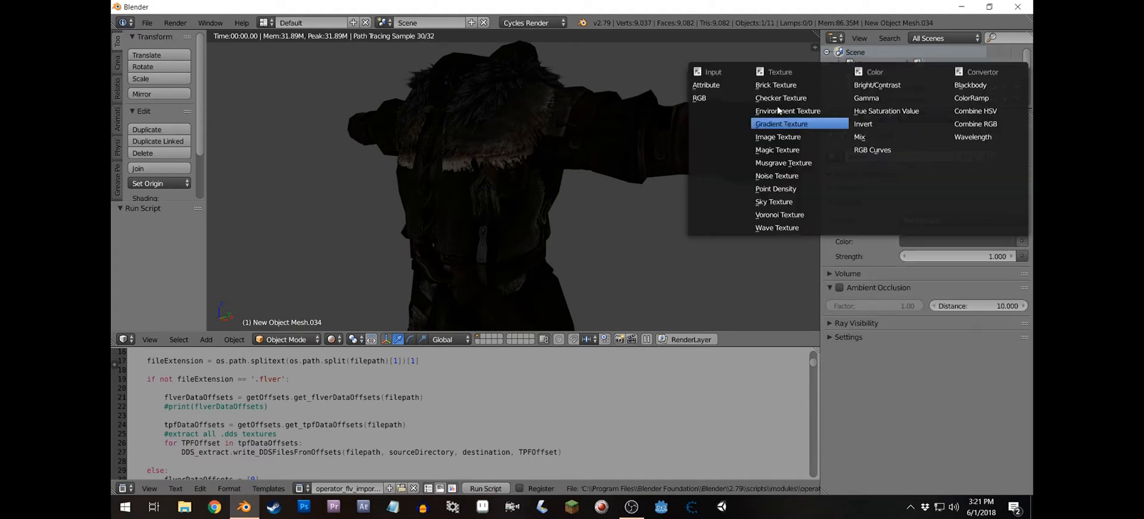
pyautogui.click(786, 111)
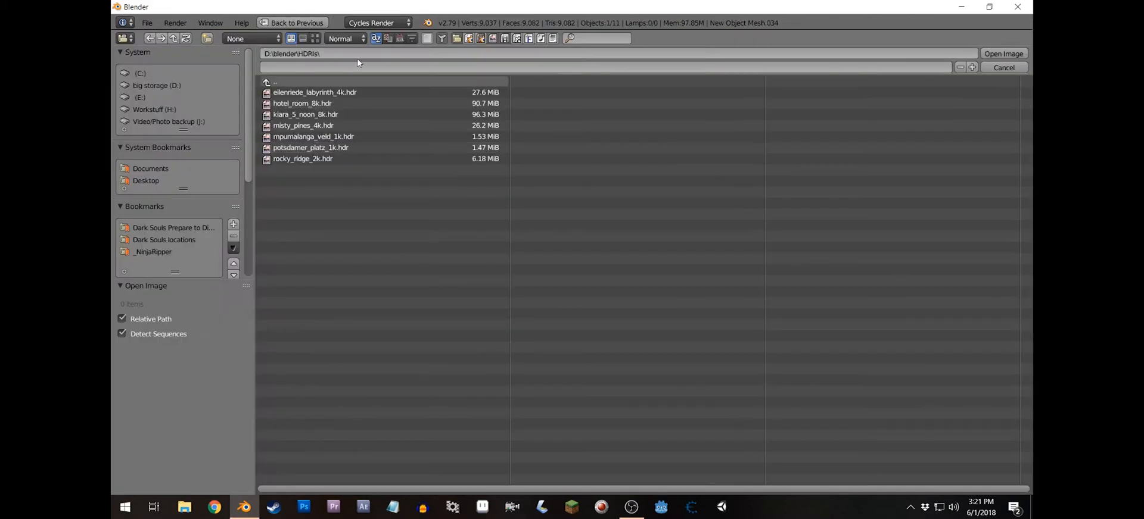
pyautogui.click(303, 126)
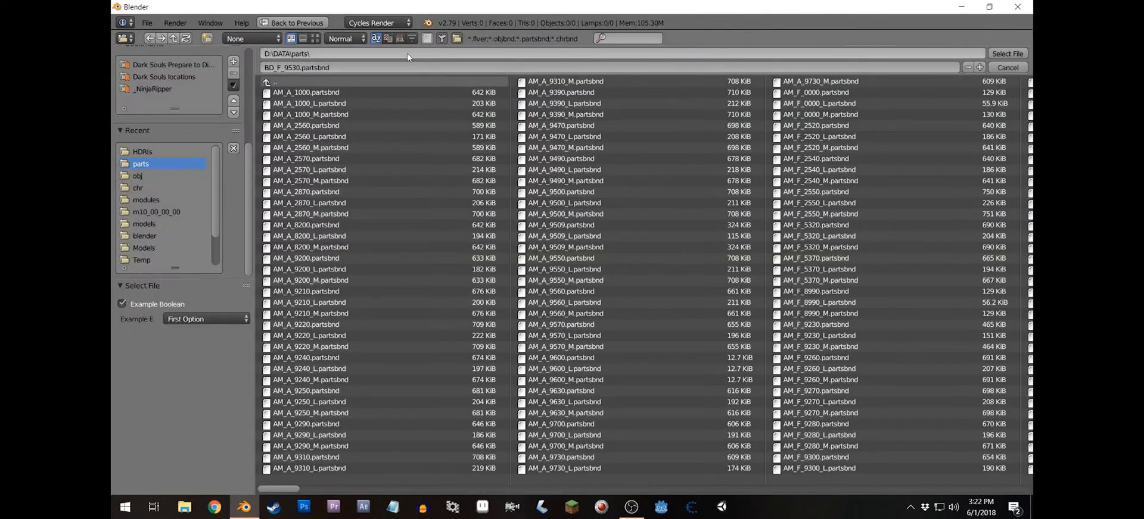
# Import a .flver from map\m10_02_00_00 and show it with Material shading
pyautogui.click(266, 82)
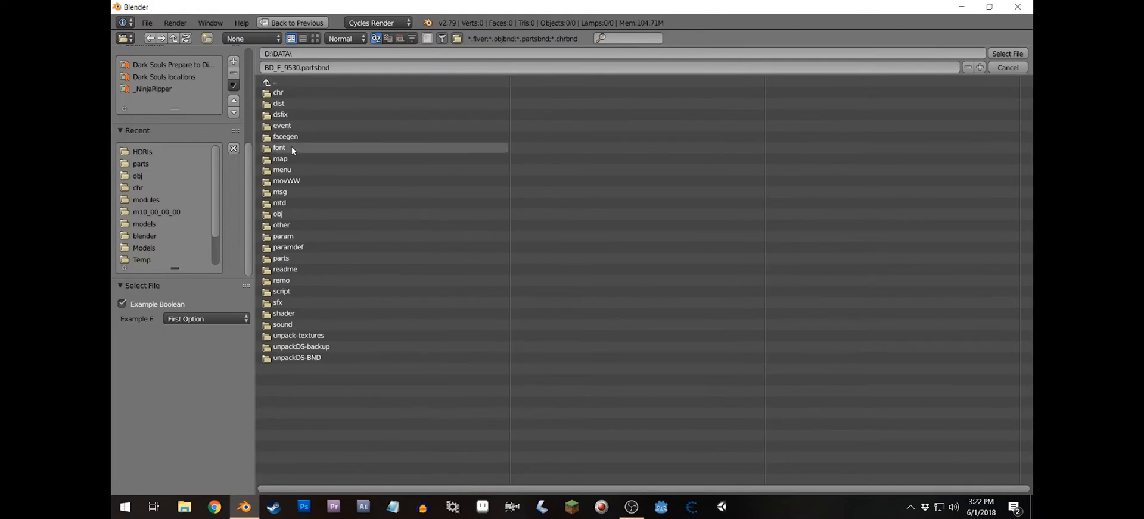
pyautogui.doubleClick(280, 158)
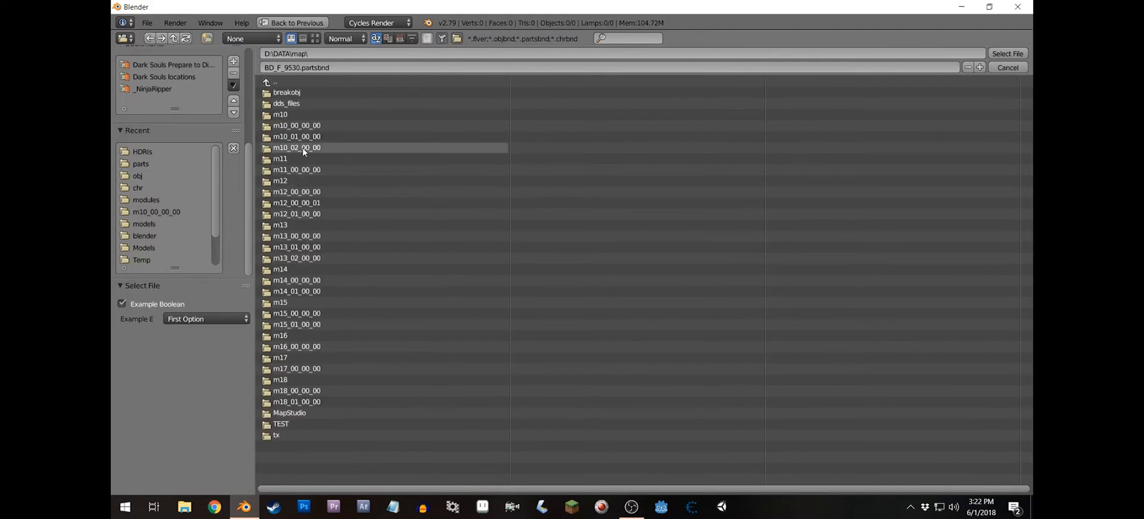
pyautogui.doubleClick(296, 148)
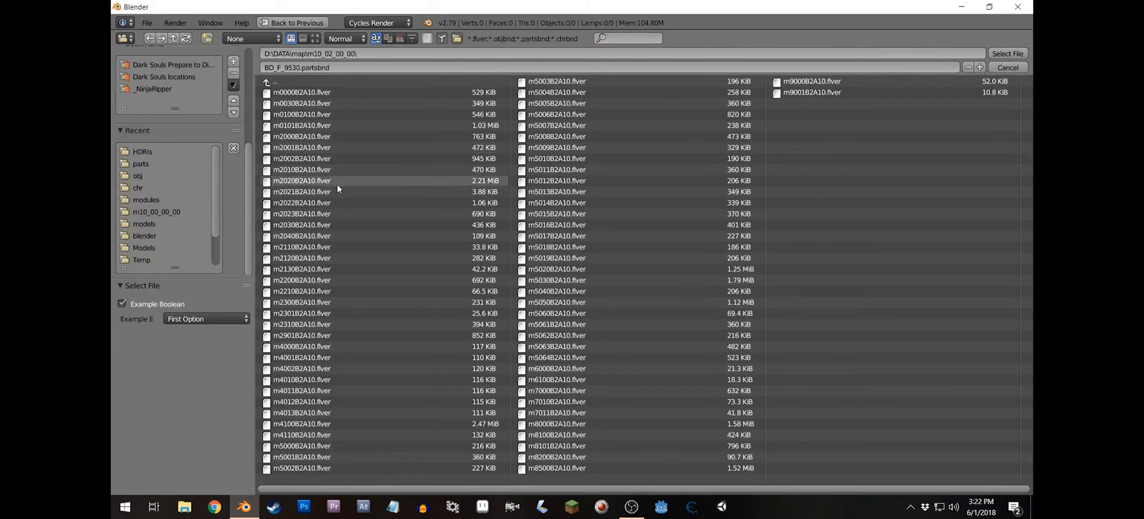
pyautogui.click(303, 181)
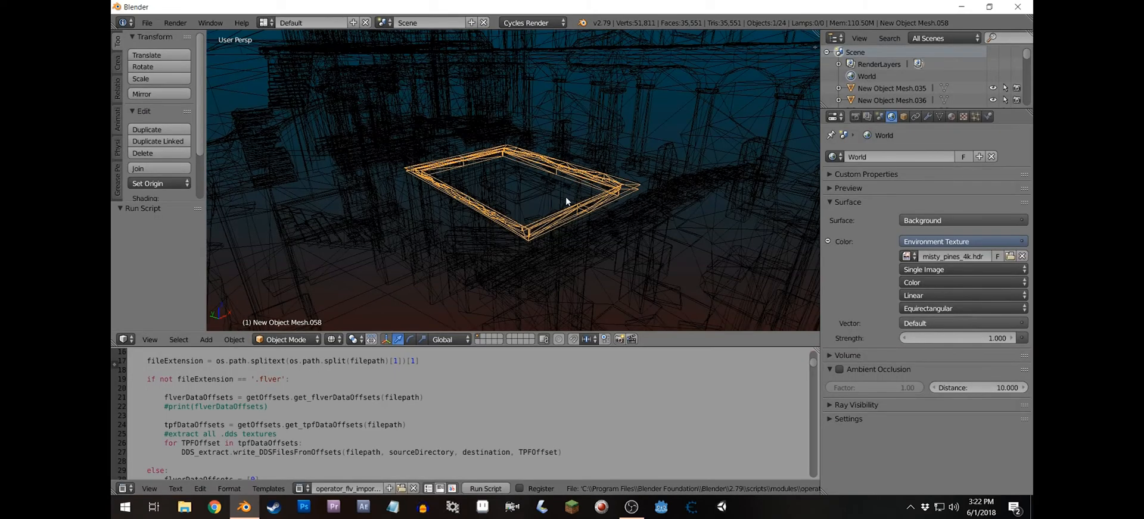
pyautogui.click(329, 340)
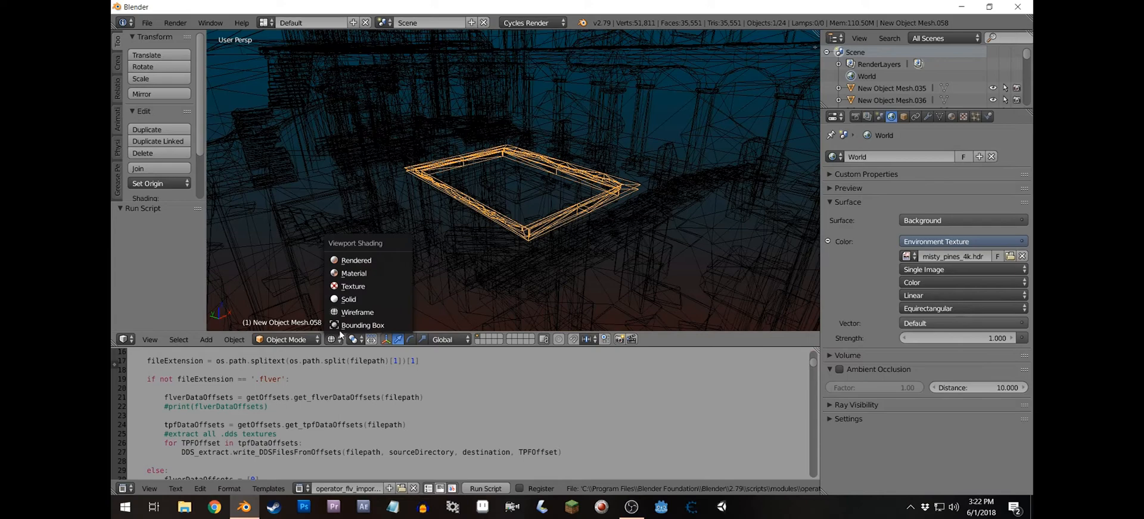
pyautogui.moveTo(352, 274)
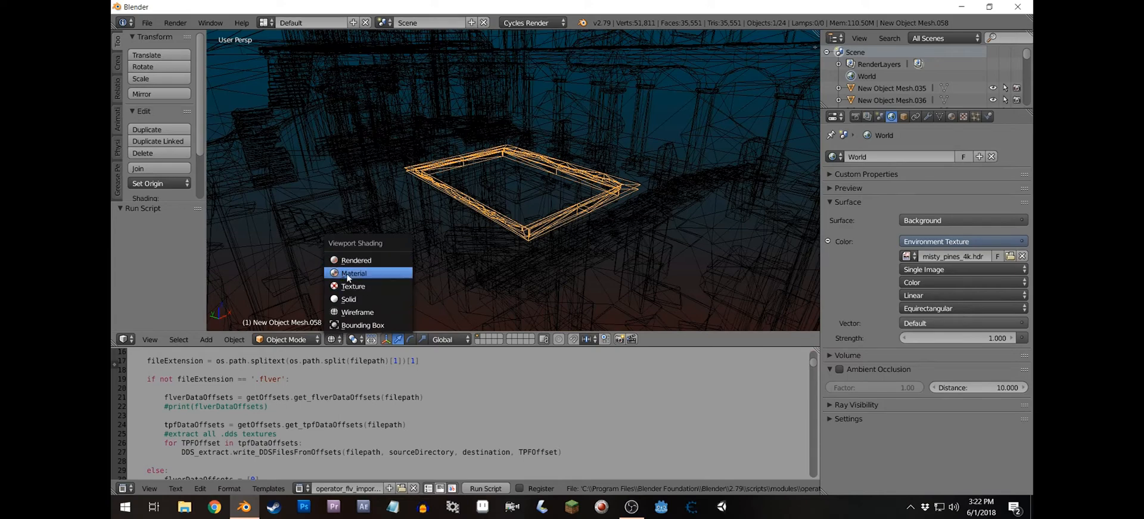
pyautogui.click(354, 274)
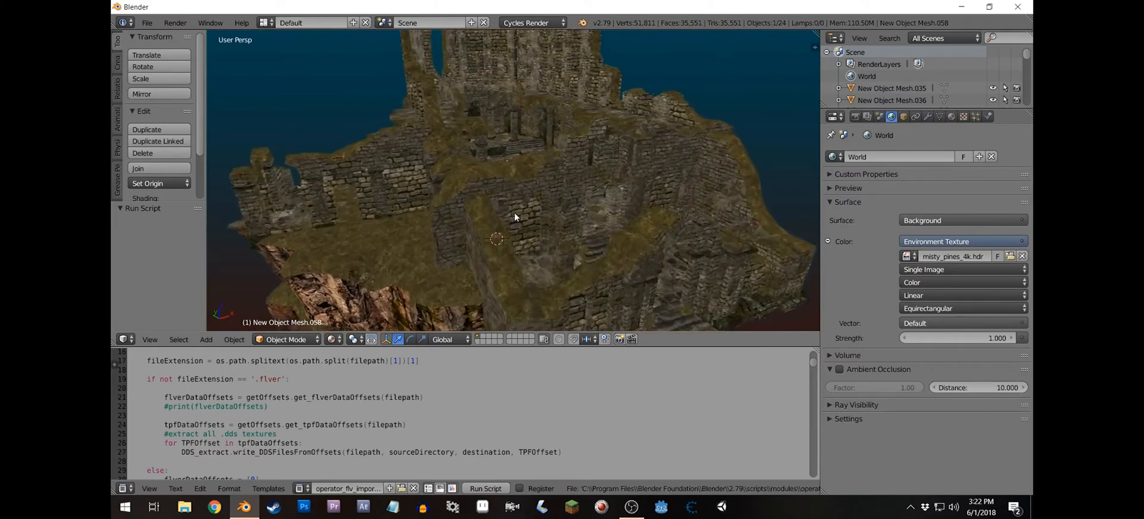
# Move through the mossy stone corridor and over the grassy slope to inspect the map area
pyautogui.moveTo(514, 217); pyautogui.dragTo(560, 194)
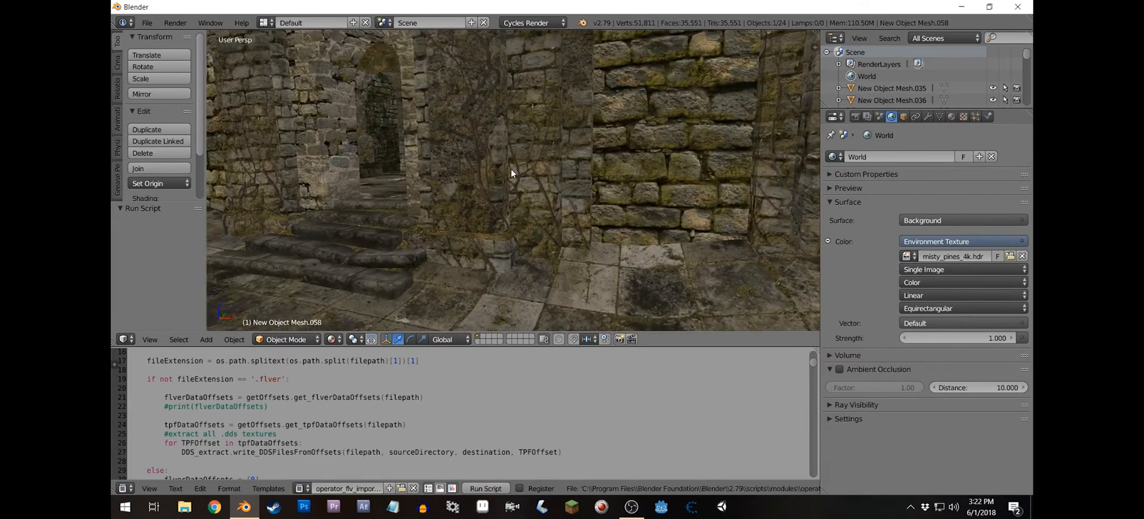
pyautogui.moveTo(511, 174); pyautogui.dragTo(561, 232)
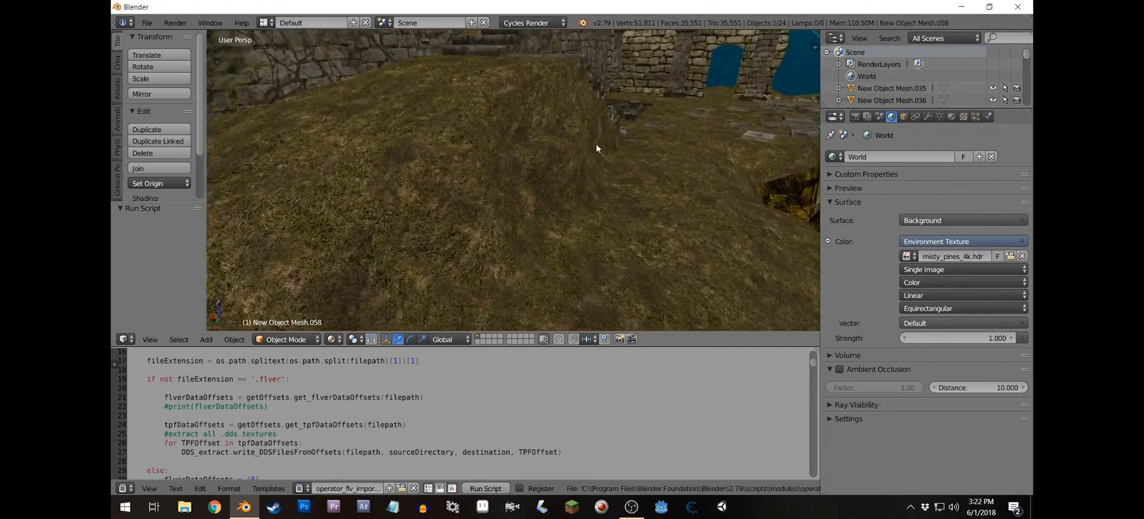
pyautogui.moveTo(597, 149); pyautogui.dragTo(457, 200)
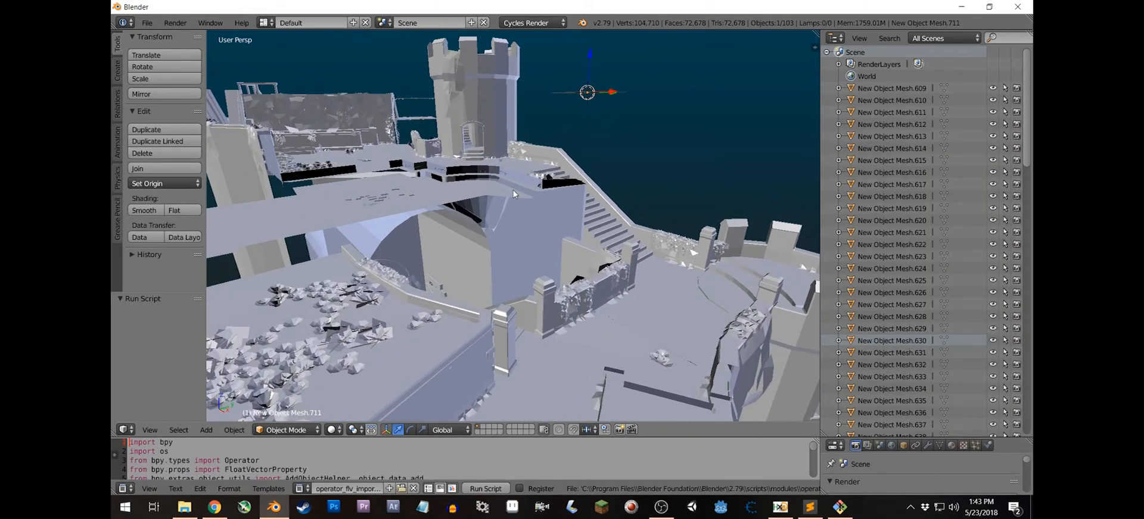
# Switch the viewport to Rendered shading and orbit around the castle area
pyautogui.click(327, 430)
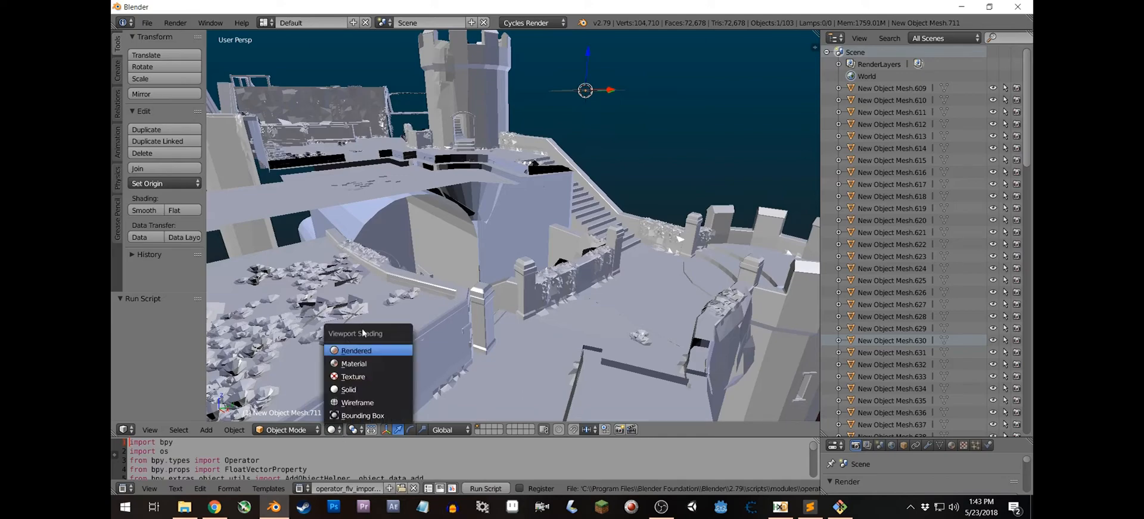
pyautogui.click(356, 351)
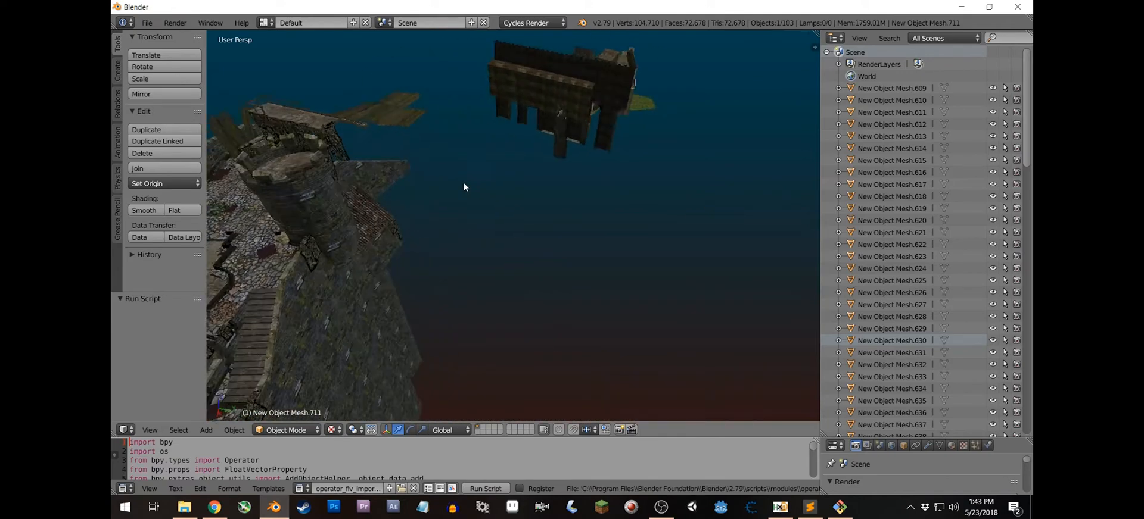
pyautogui.moveTo(464, 187); pyautogui.dragTo(478, 171)
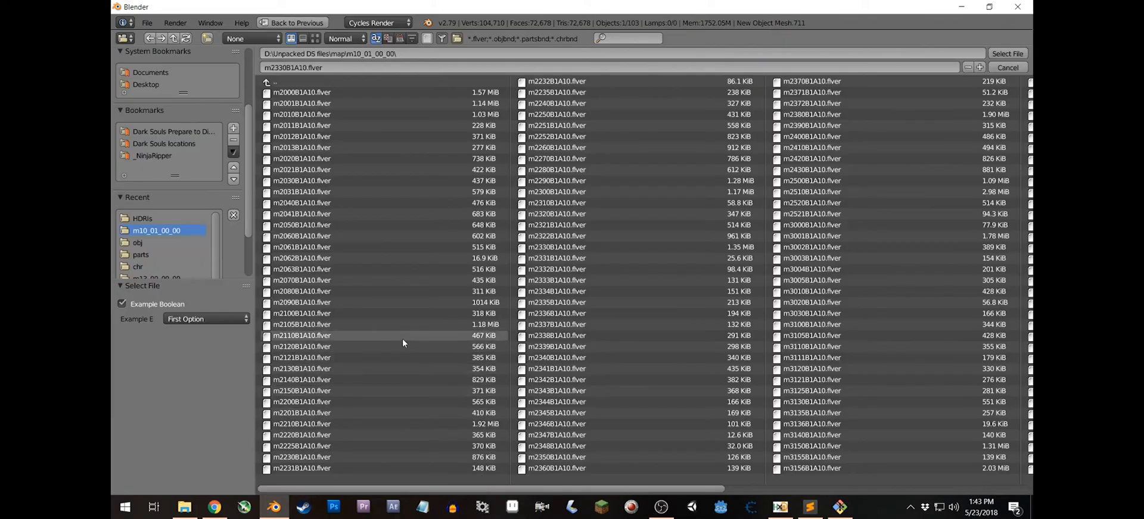
pyautogui.moveTo(383, 338)
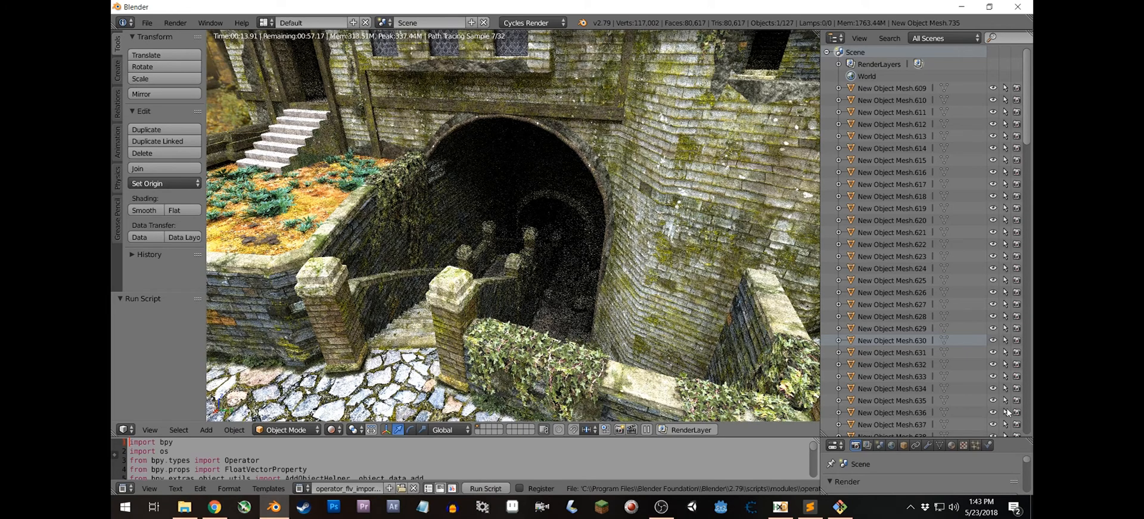
pyautogui.moveTo(953, 427)
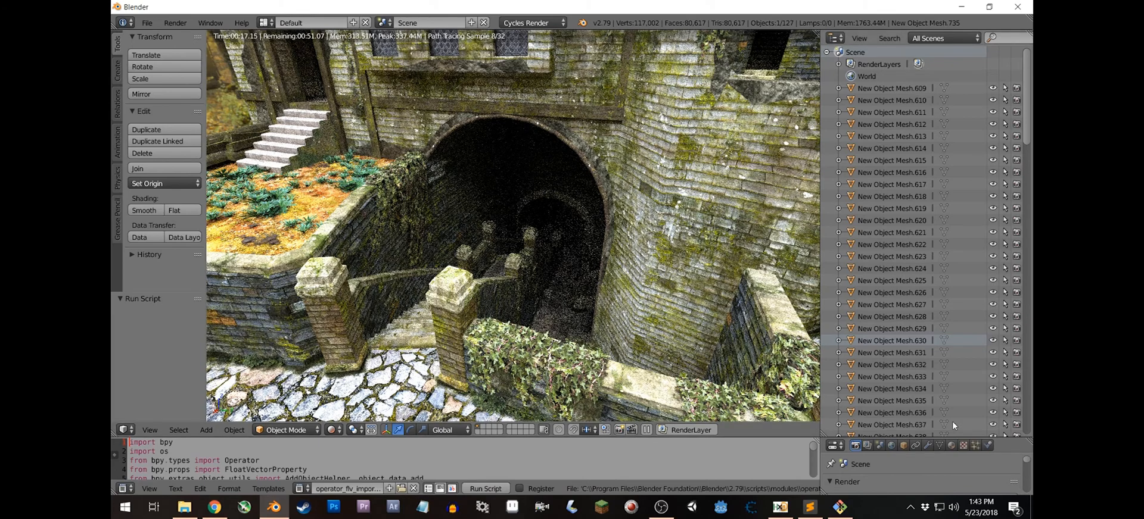